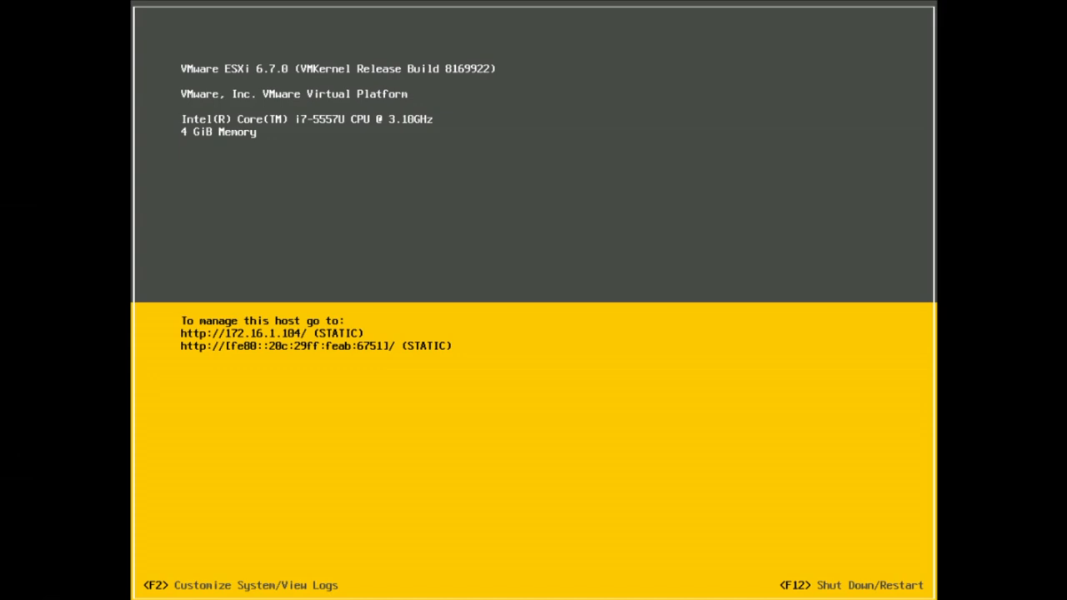
- Log in as root with the root password to reach the System Customization menu
key(f2)
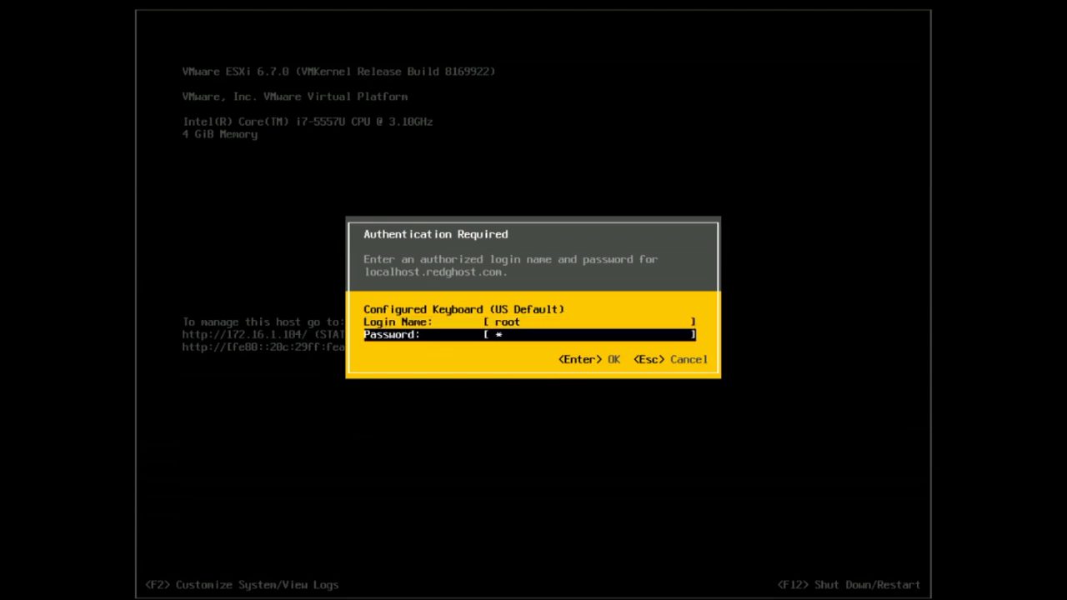
text(***********)
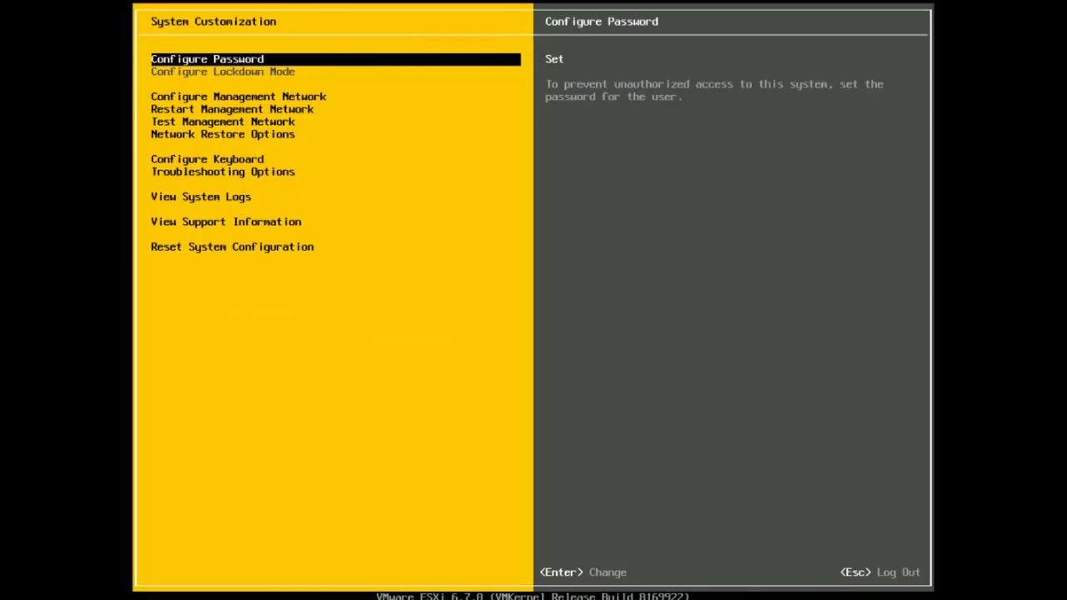
- Move the highlight down to the Troubleshooting Options entry
key(Down)
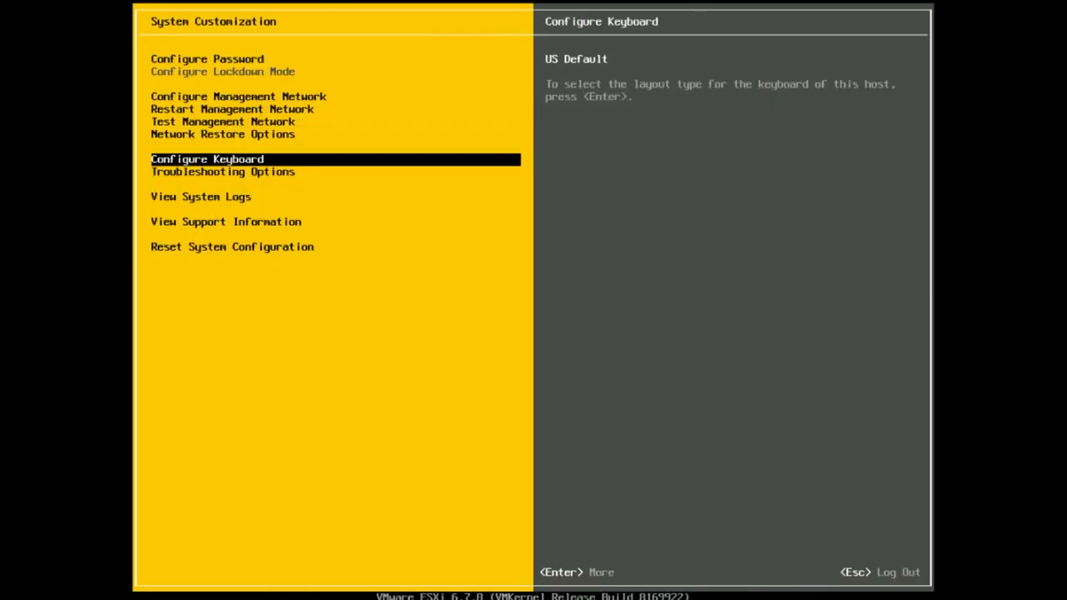
key(Down)
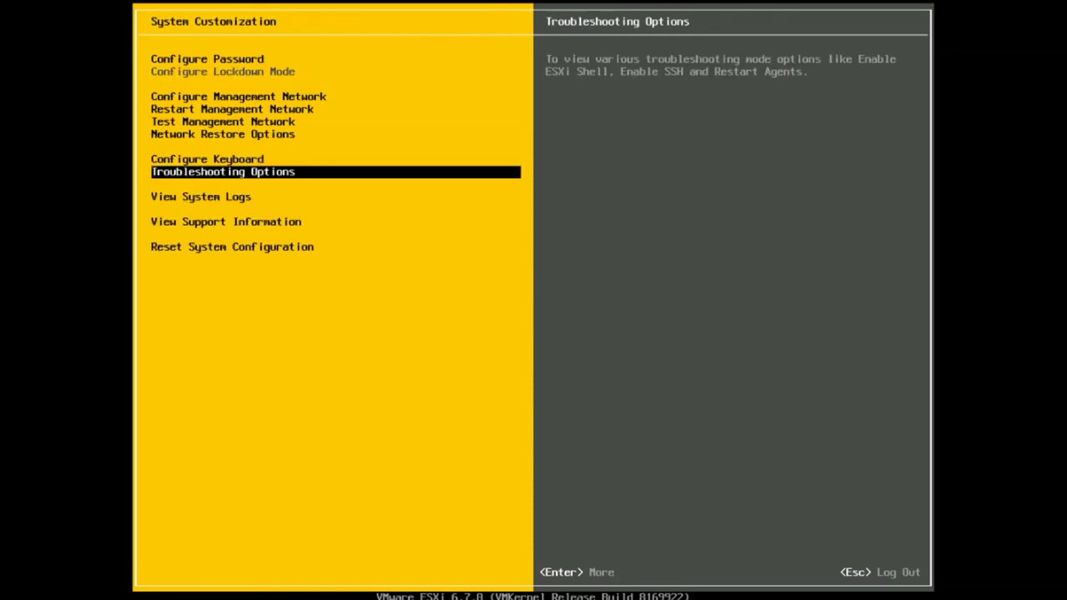
key(Escape)
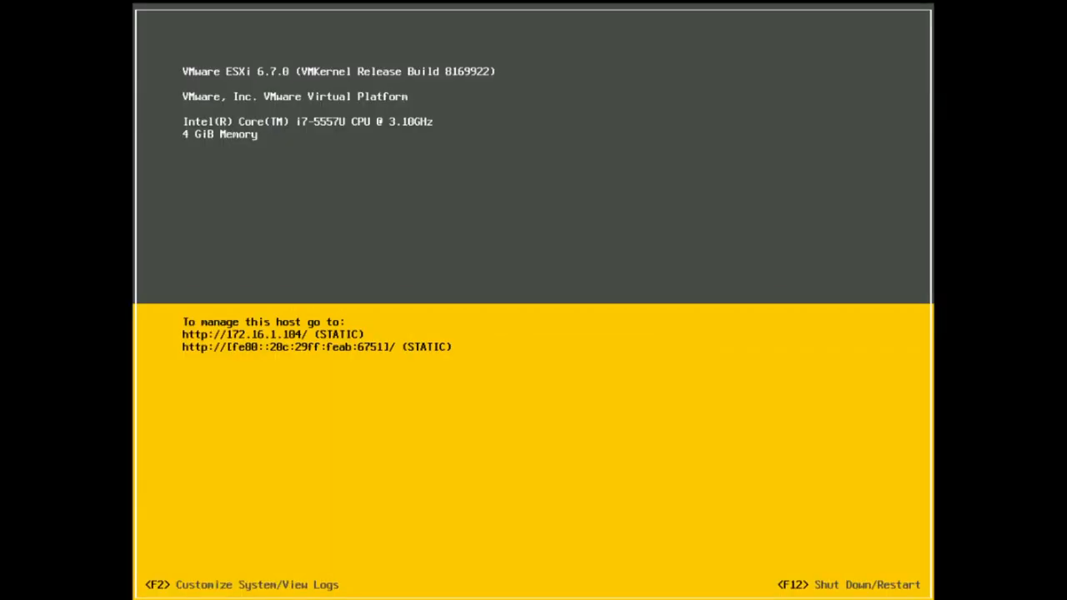
key(f2)
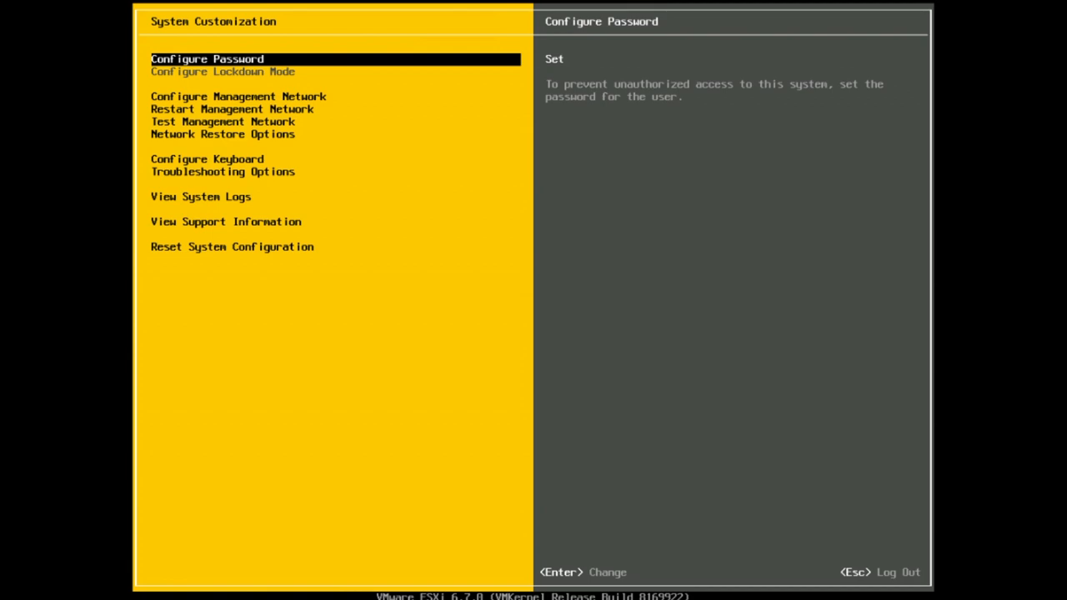